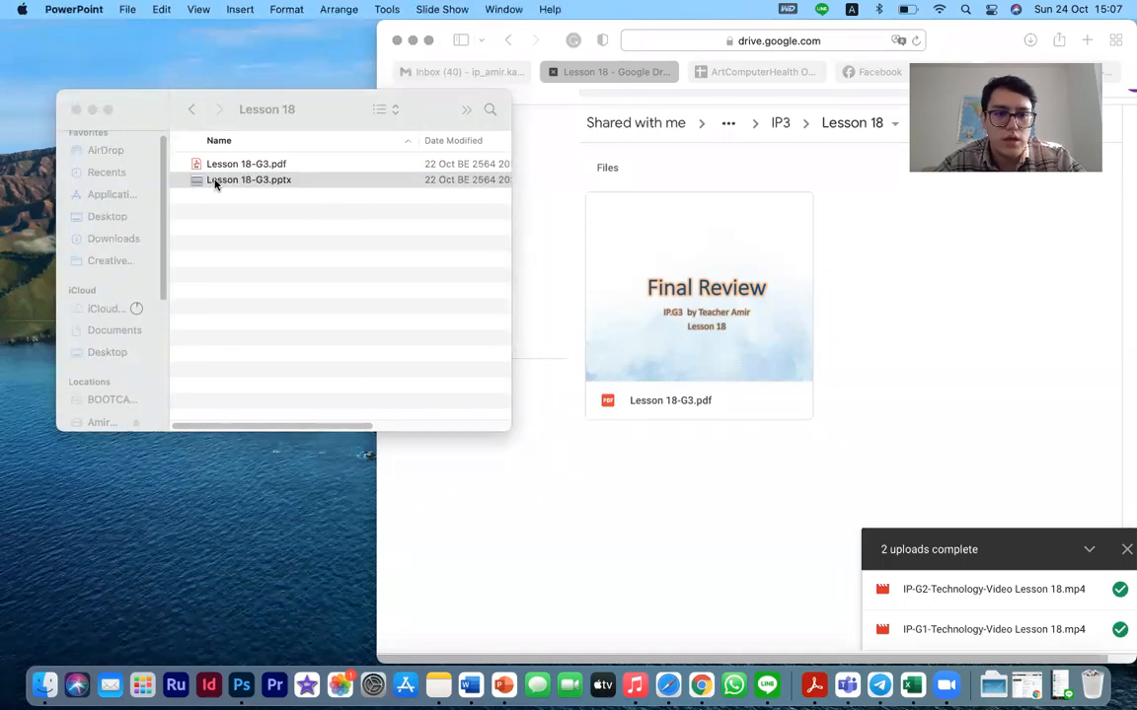
Open Lesson 18-G3.pptx from Finder so the Final Review title slide shows in PowerPoint
double_click(248, 179)
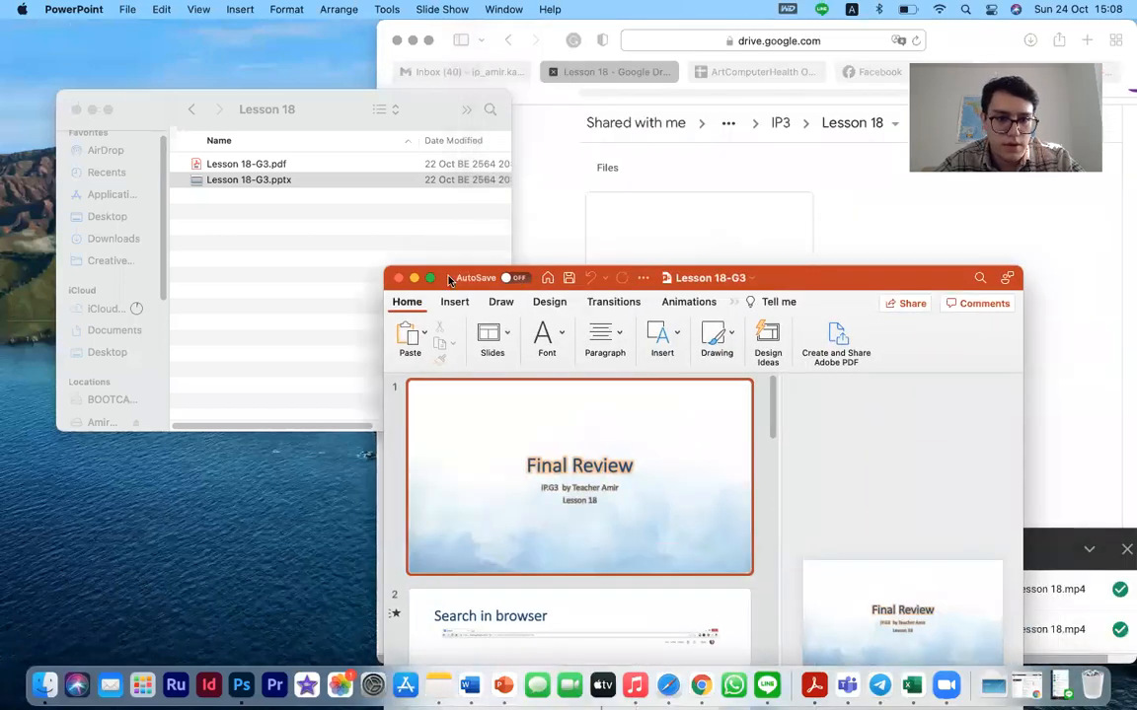
left_click(430, 277)
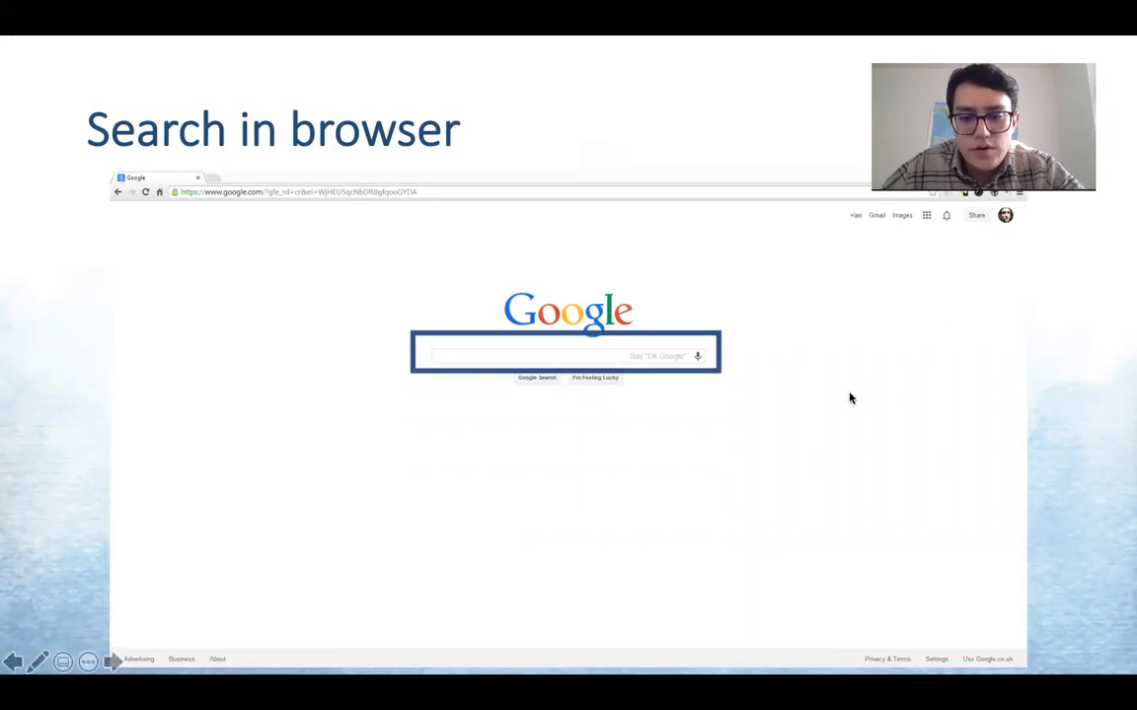
mouse_move(904, 412)
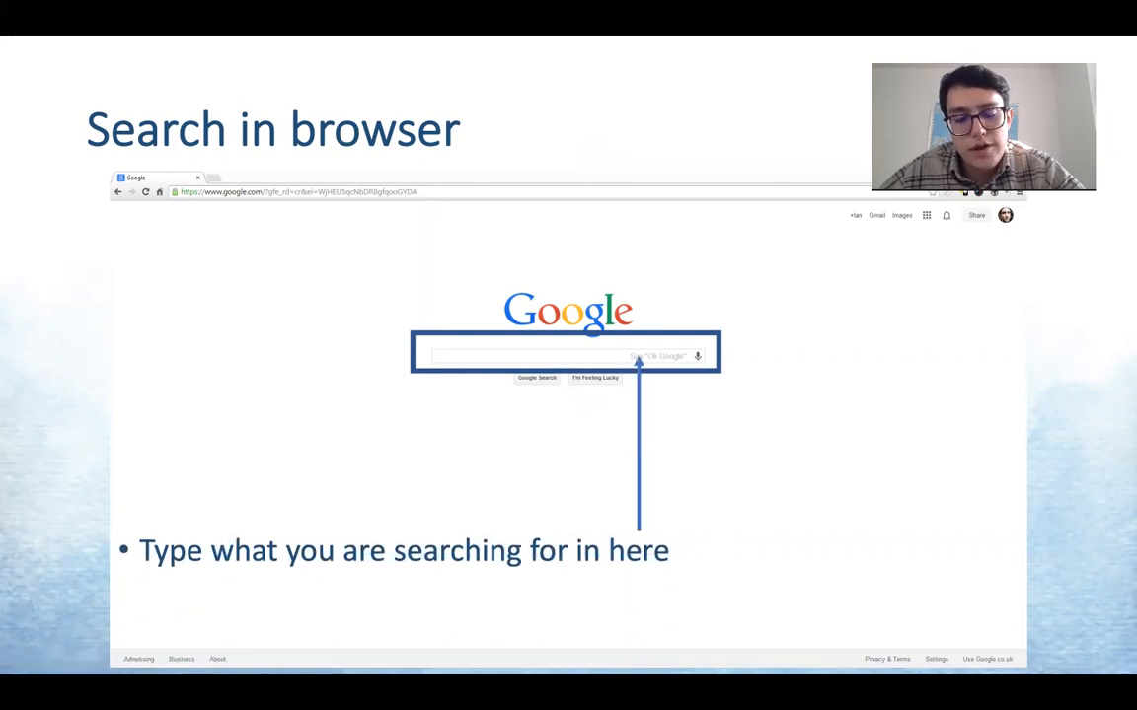
Advance the full-screen slideshow to reveal the search-box note on the Search in browser slide
key("Right")
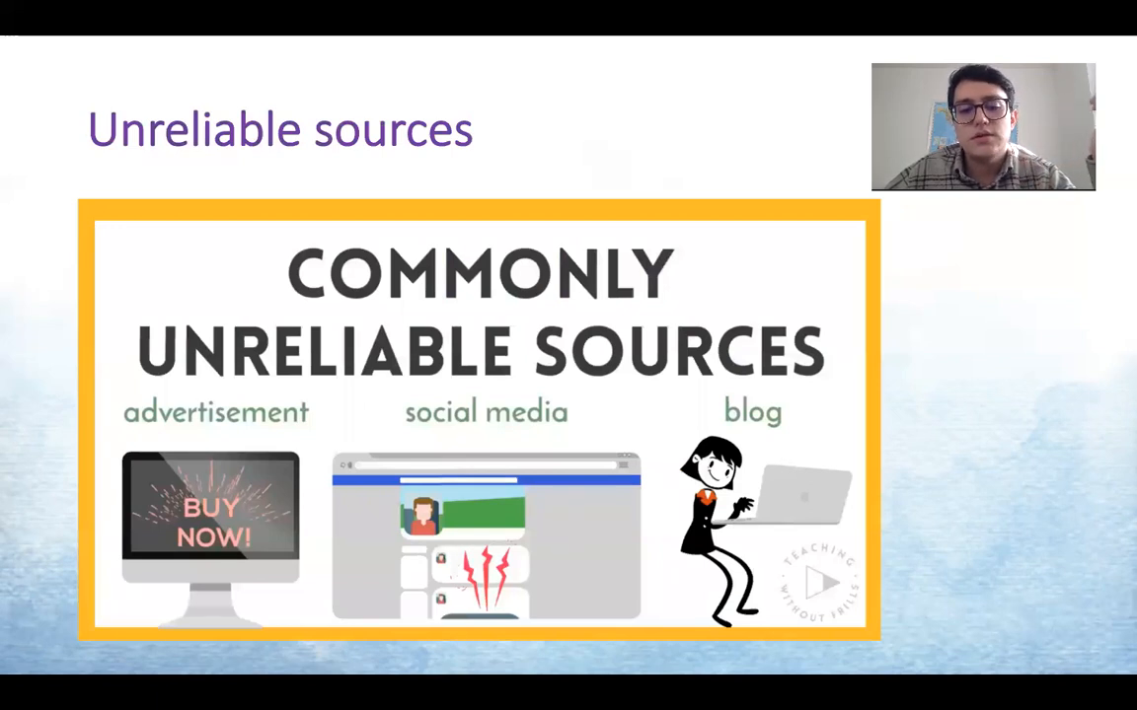
Advance to the Tools slide showing Google image search filters for size, color, type and time
key("right")
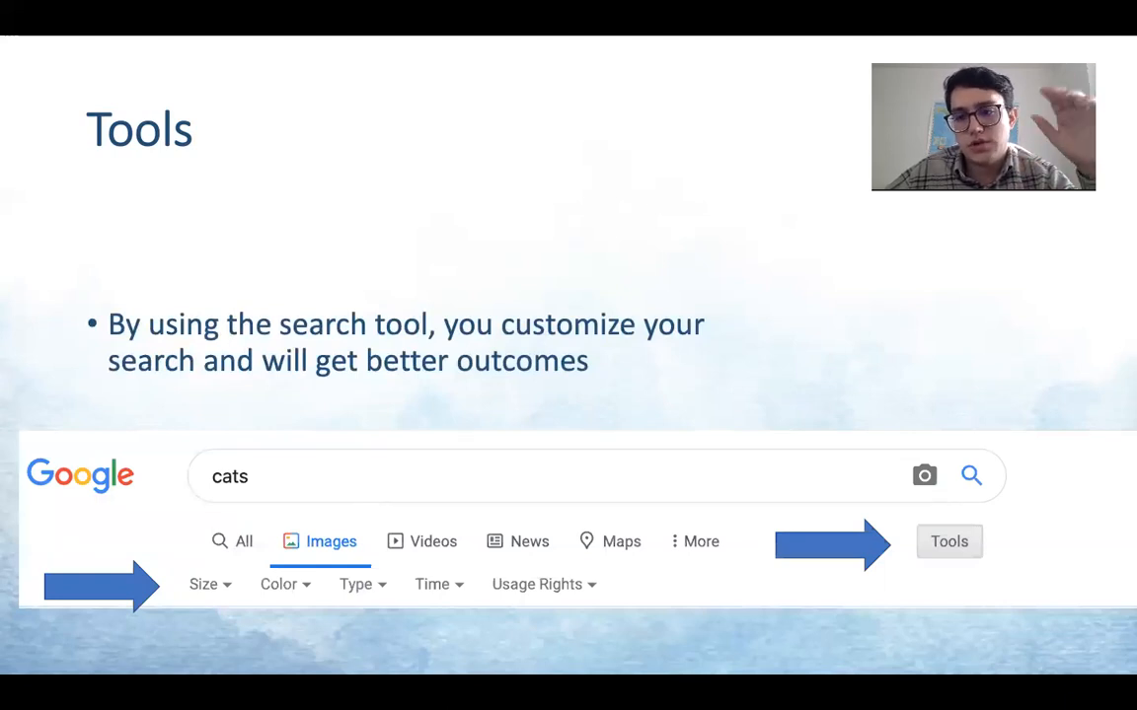
key("Right")
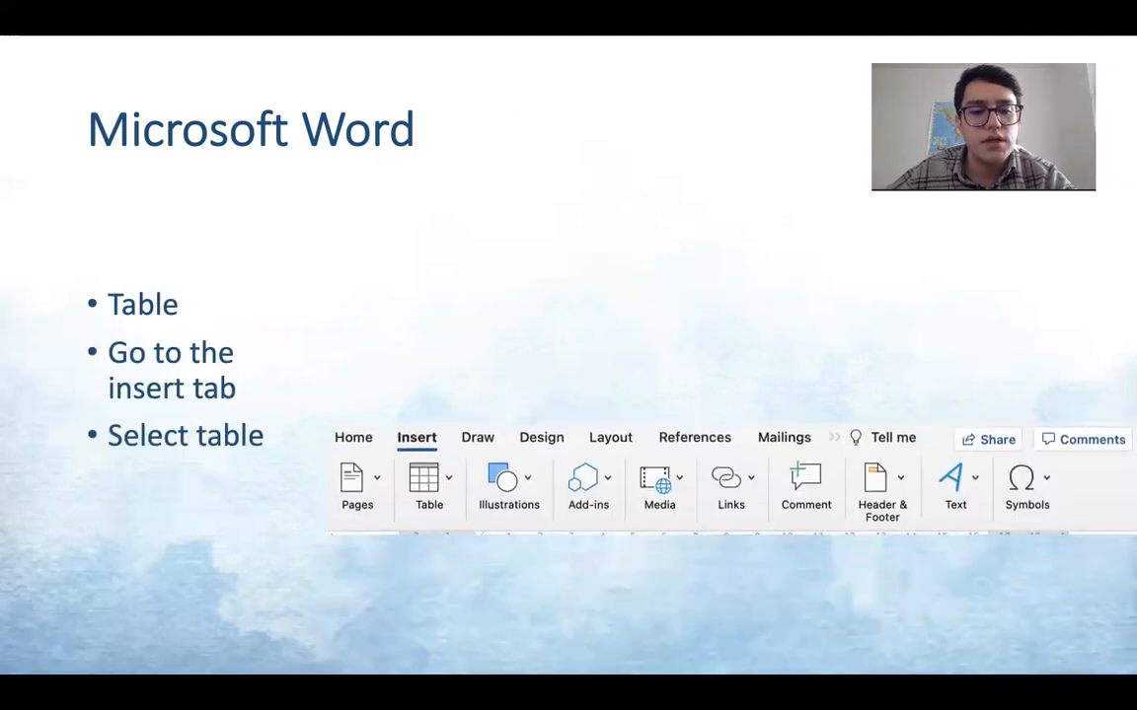
Reveal the red Insert and Table outlines on the Word ribbon, then move on to the Google slide
left_click(416, 438)
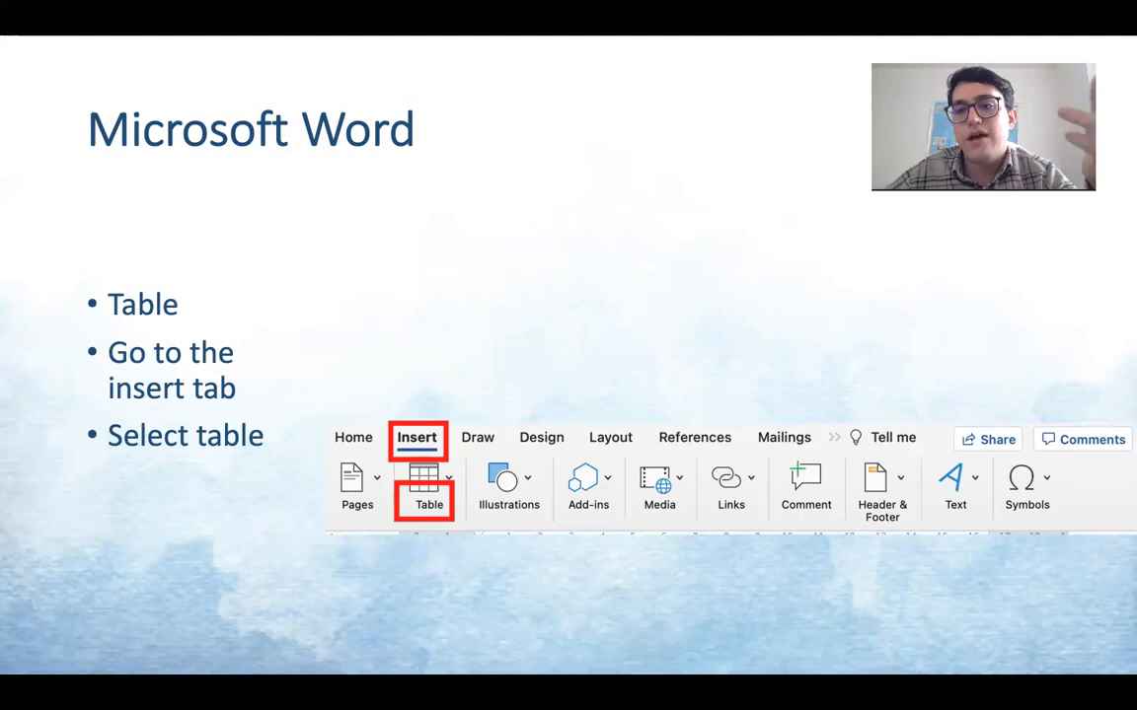
left_click(428, 484)
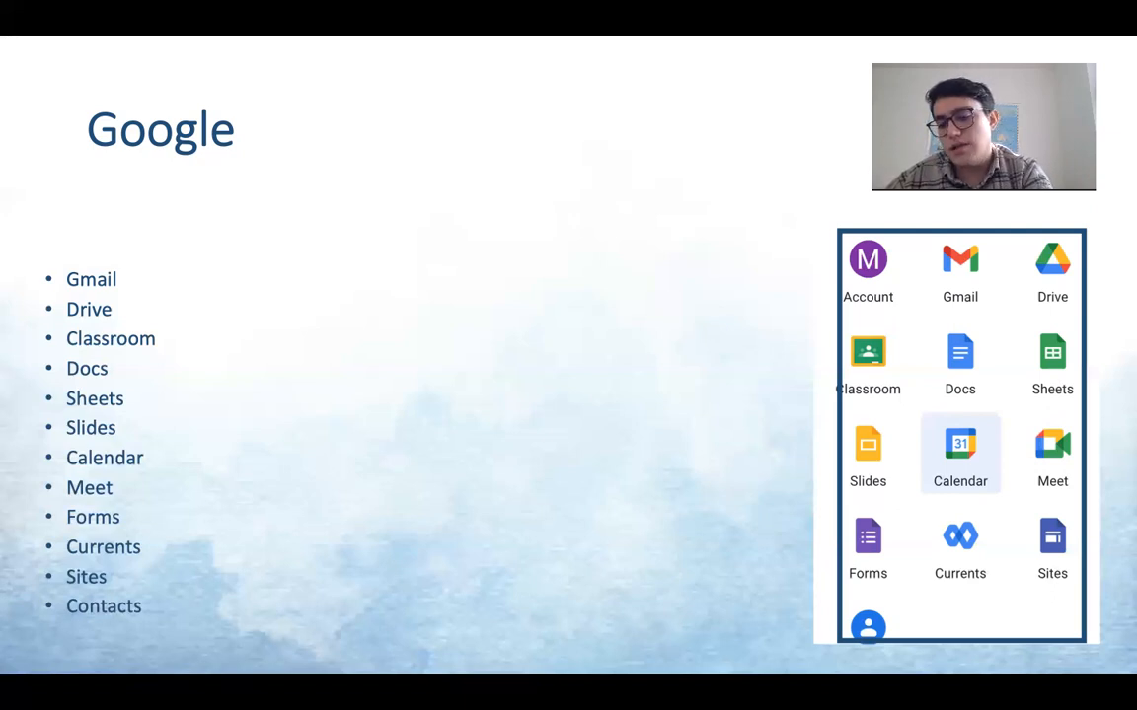
Advance from the Google apps slide to the closing Thank you slide
key("Right")
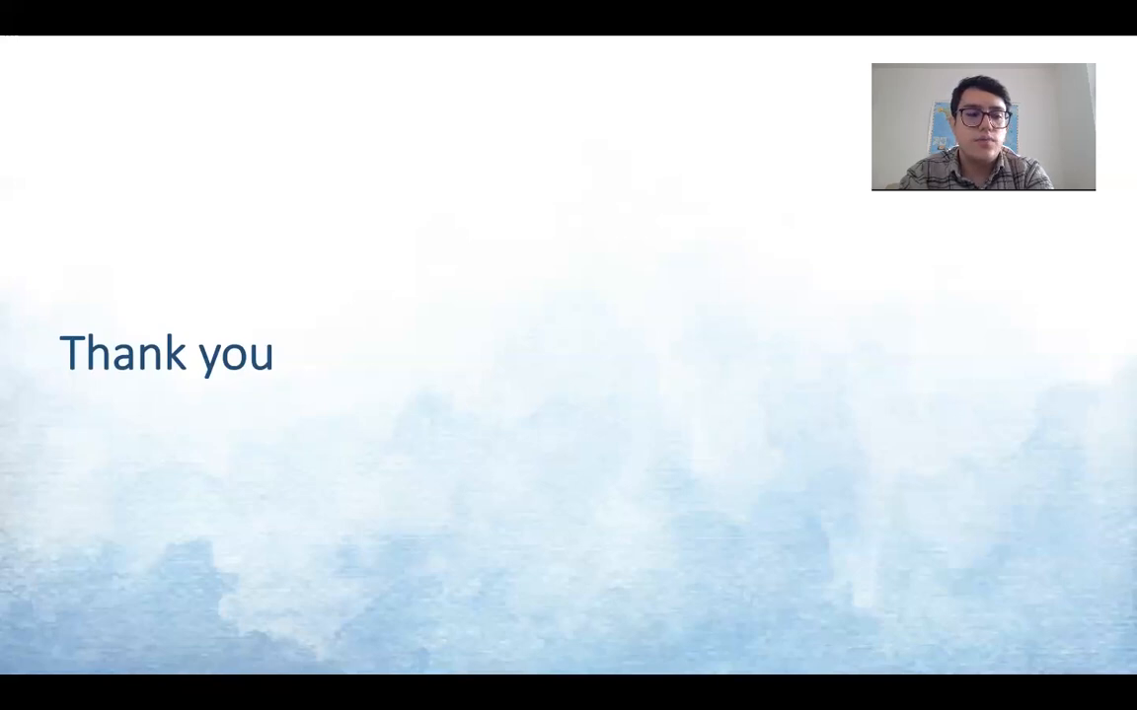